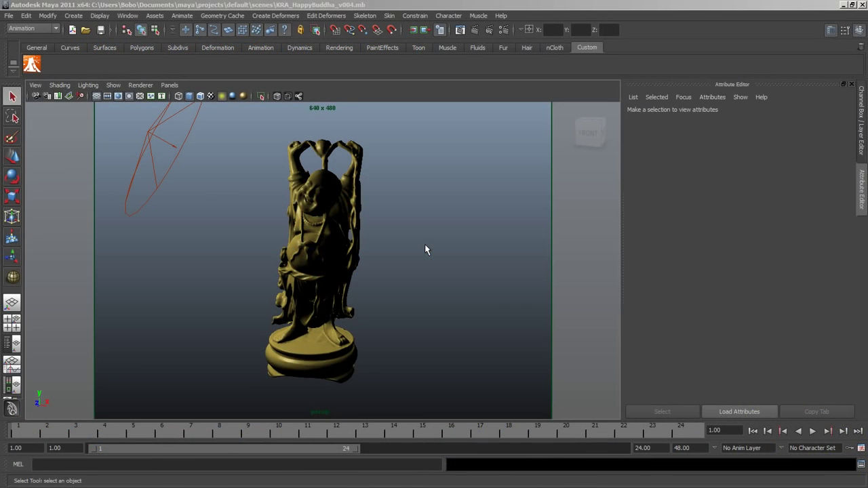
mouse_move(247, 231)
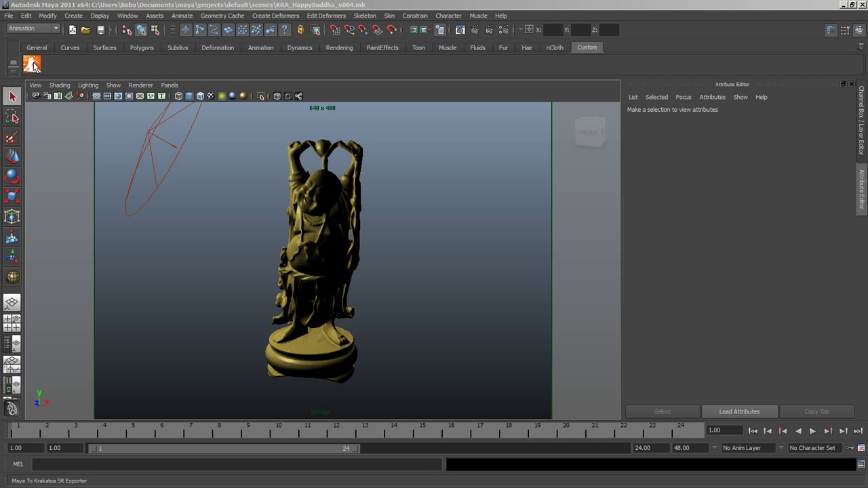
Step: Open the Krakatoa SR Exporter and enable Open Scene File In Text Editor
click(32, 63)
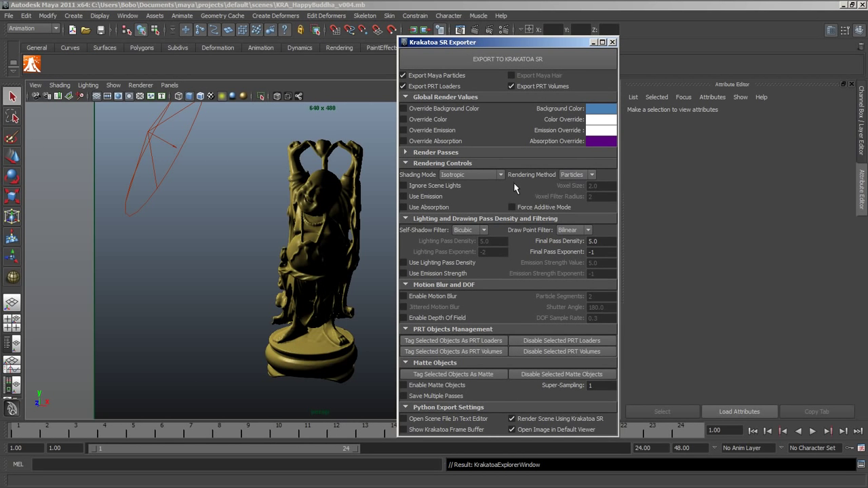
mouse_move(542, 127)
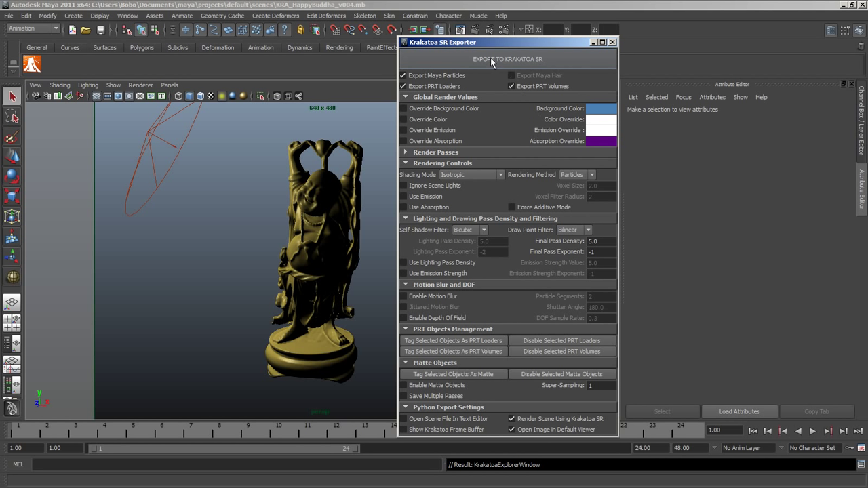
click(403, 418)
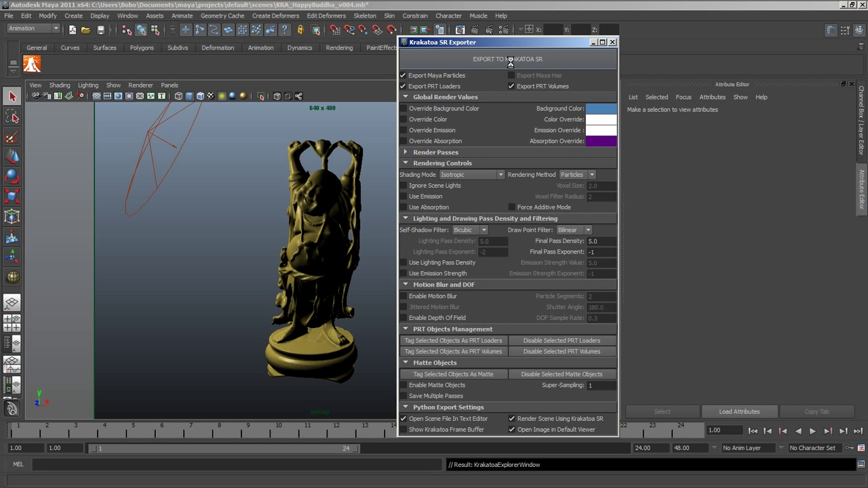
Step: Export to Krakatoa SR and scroll through the generated .py scene file in SciTE
click(507, 59)
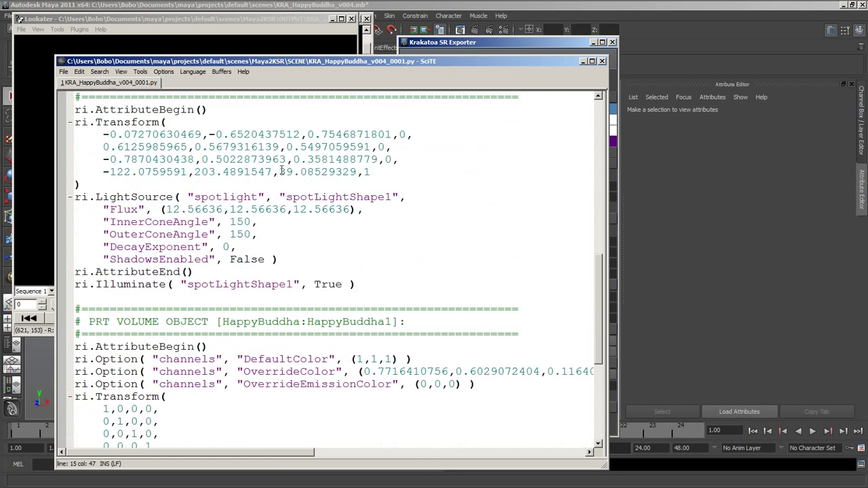
scroll(down, 3)
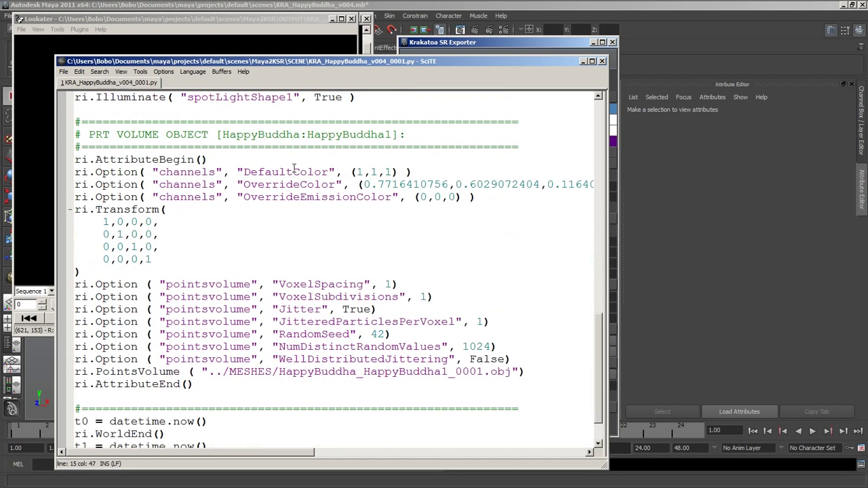
scroll(down, 3)
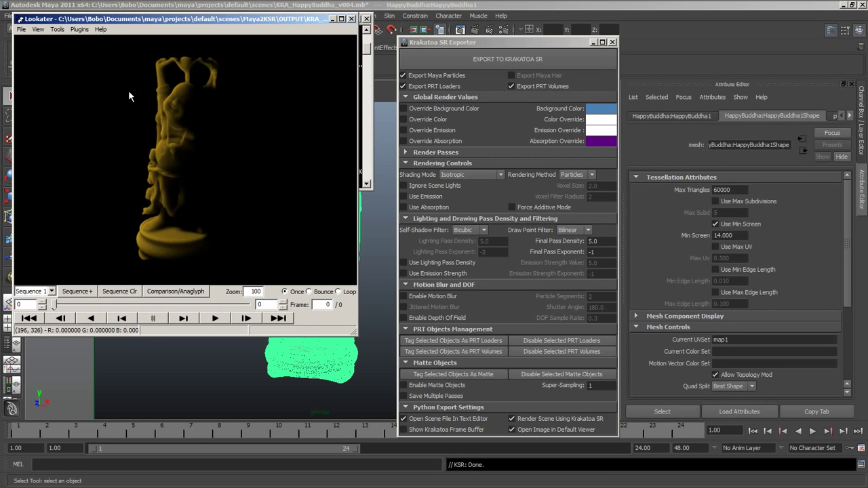
mouse_move(319, 357)
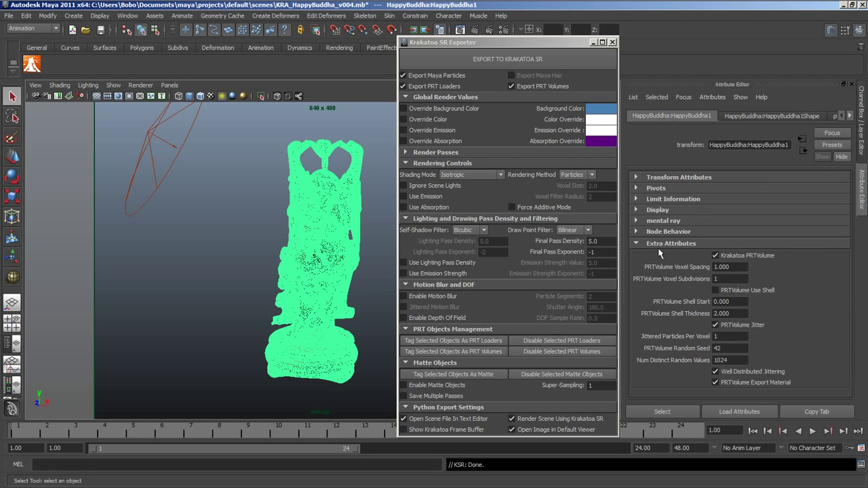
mouse_move(780, 261)
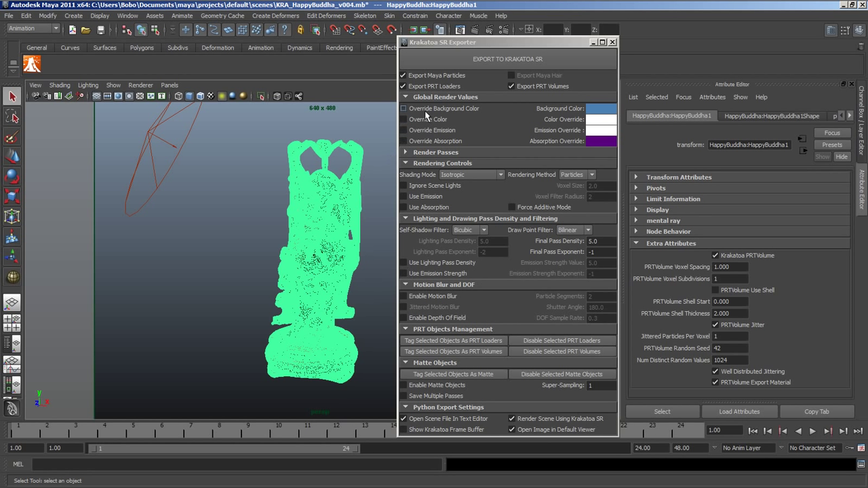
Step: Enable Override Background Color, render, close the scene script, and move the render window aside
click(403, 119)
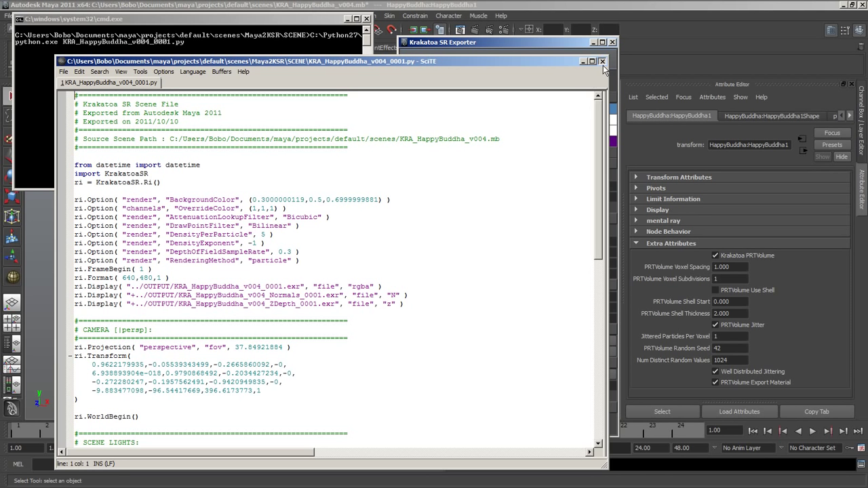
click(602, 61)
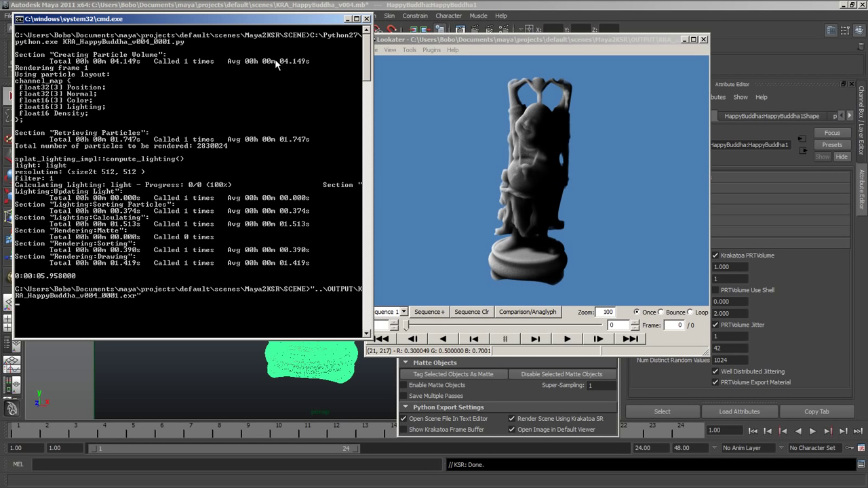
mouse_move(118, 59)
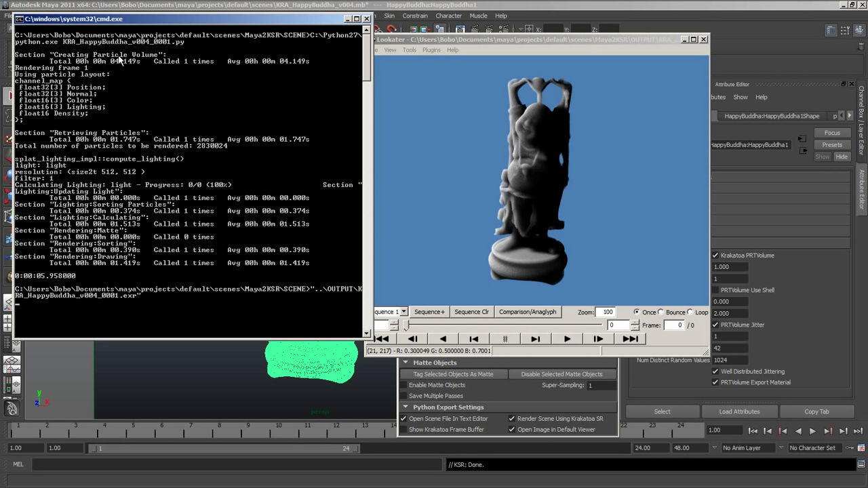
mouse_move(213, 150)
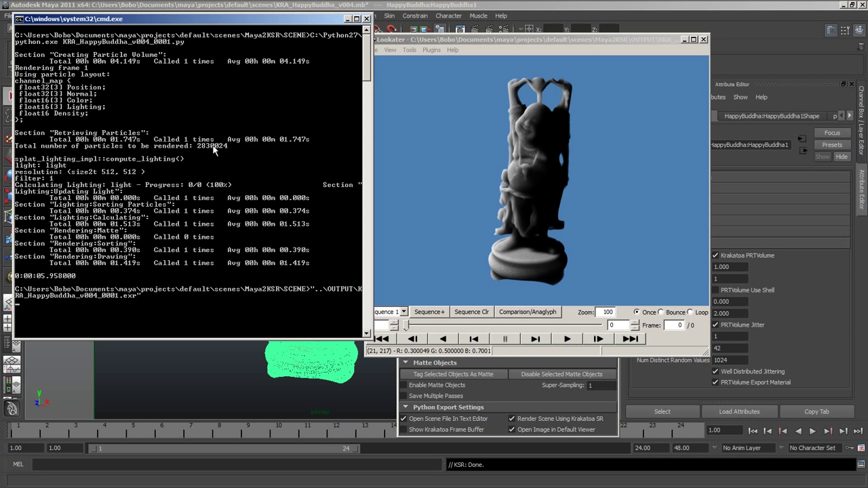
mouse_move(244, 220)
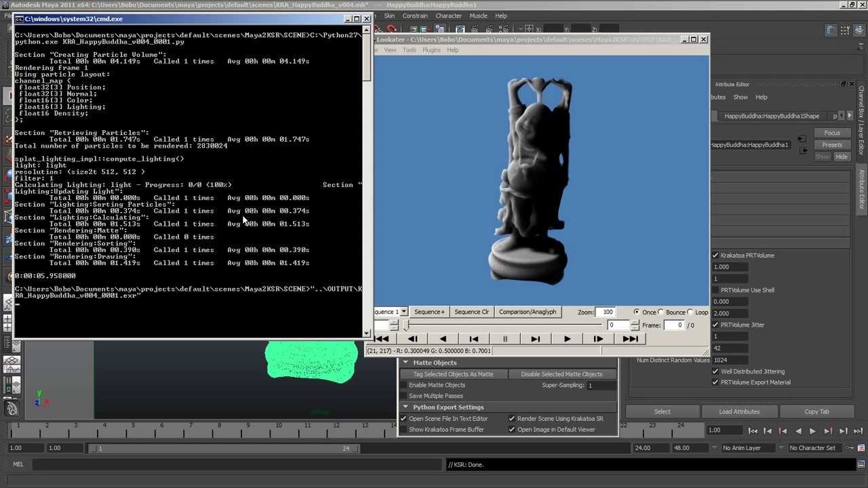
mouse_move(358, 35)
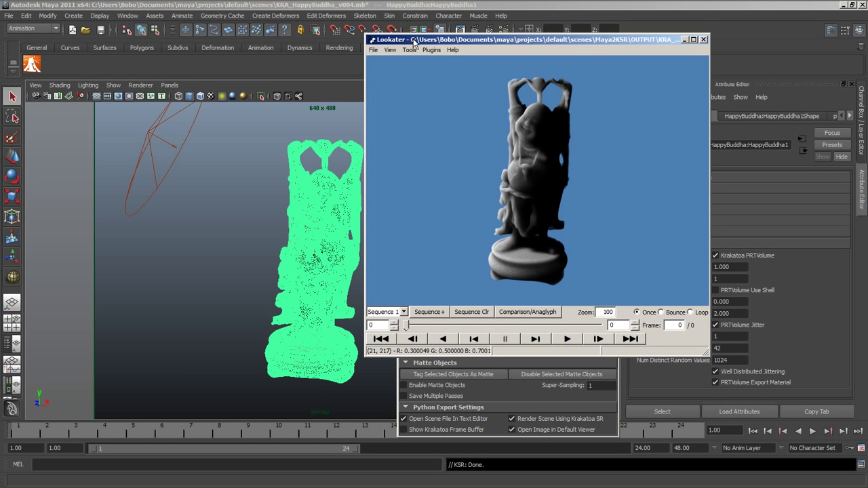
drag(535, 40, 211, 63)
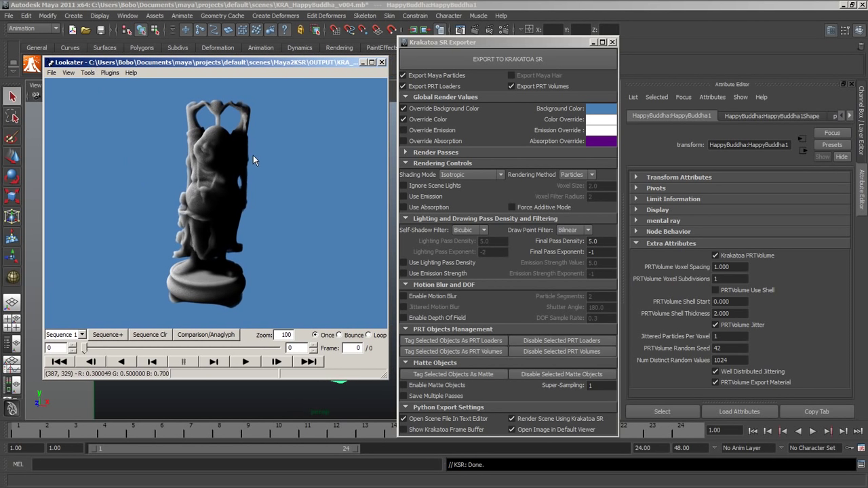
mouse_move(382, 68)
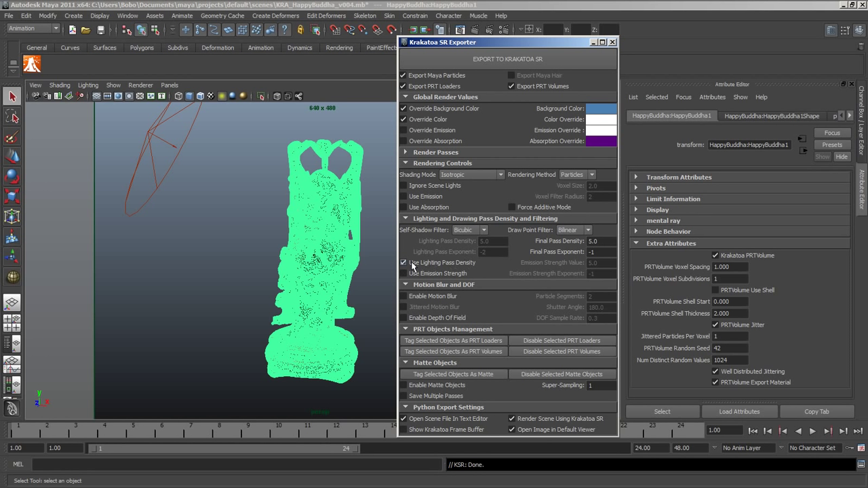
Step: Enable Use Lighting Pass Density for the Krakatoa render
click(404, 262)
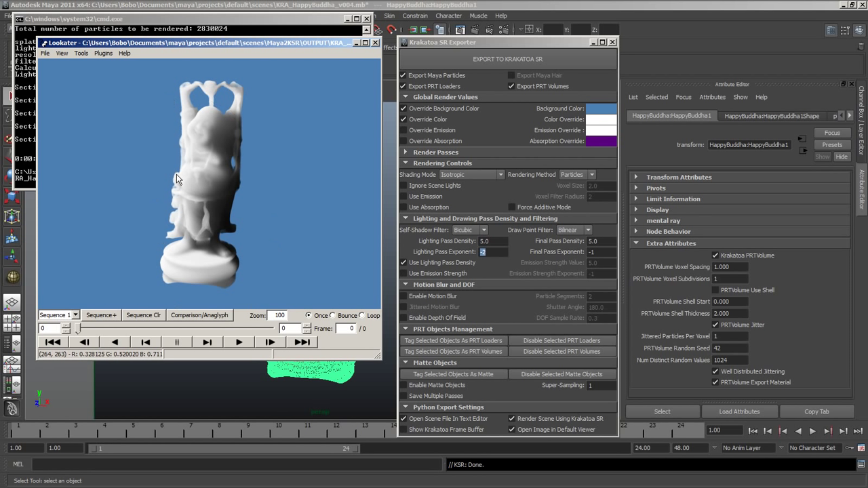
mouse_move(257, 204)
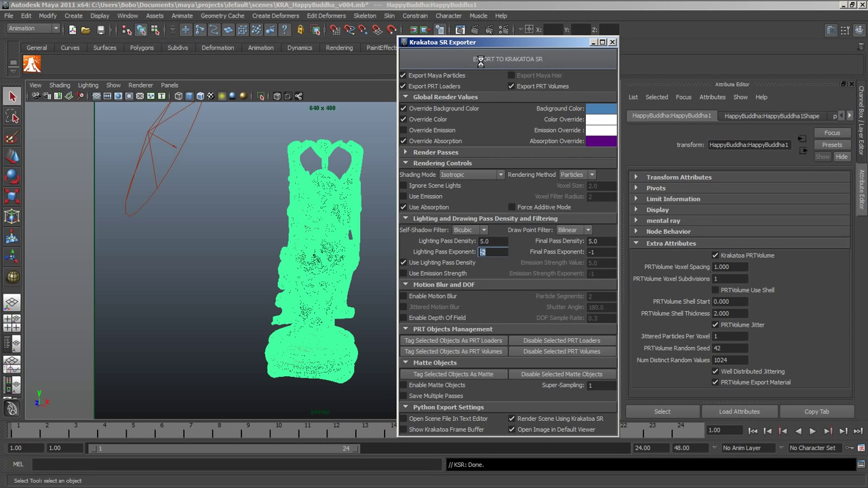
Step: Export to Krakatoa SR to render the Buddha with absorption enabled
click(507, 59)
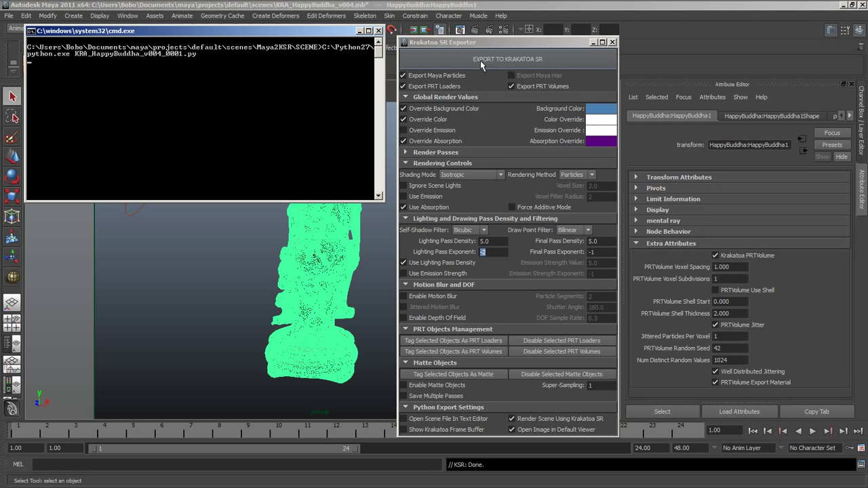
click(507, 59)
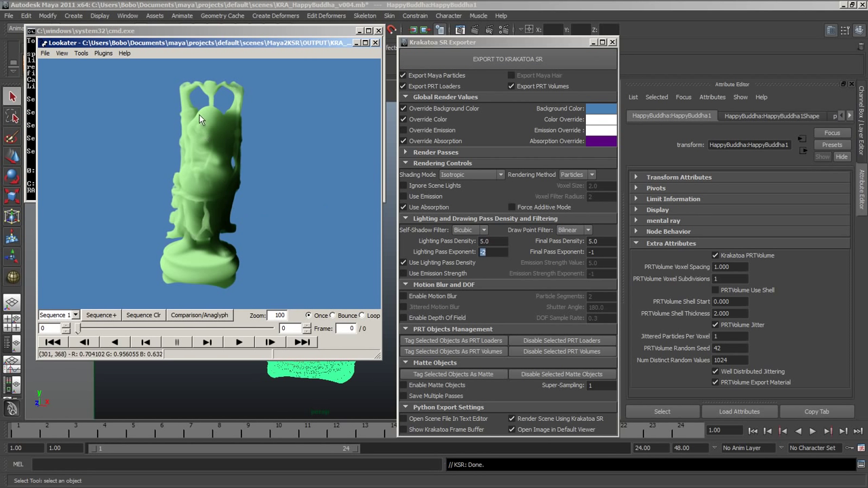
mouse_move(244, 116)
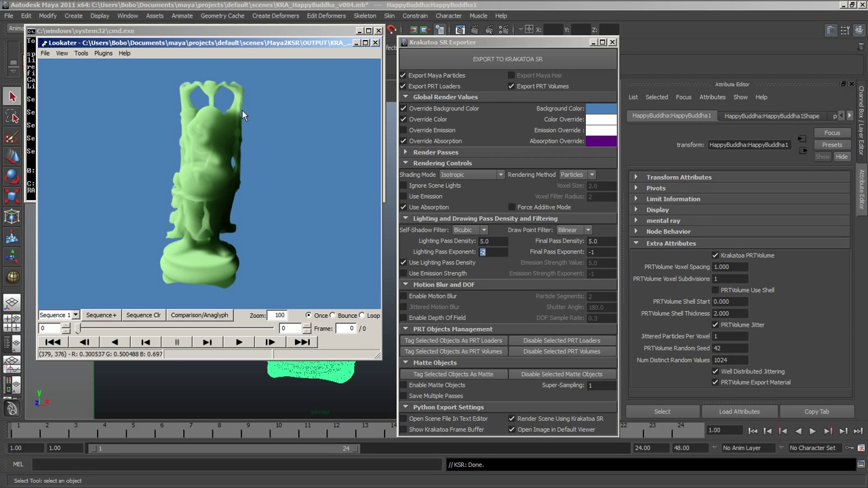
mouse_move(282, 293)
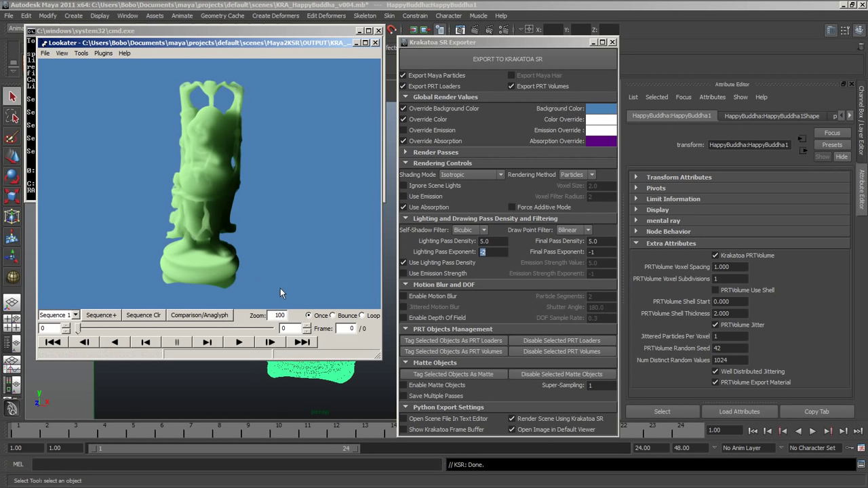
mouse_move(303, 304)
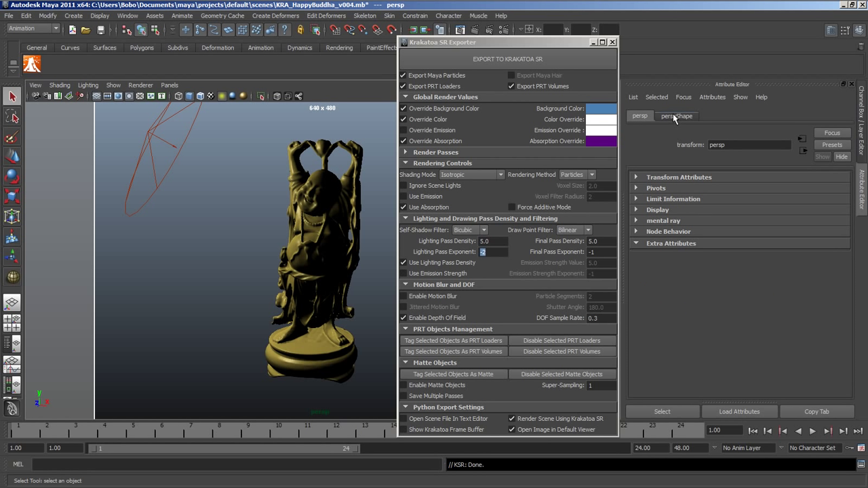
Step: Show the perspShape attributes and expand the camera's Depth of Field settings
click(676, 116)
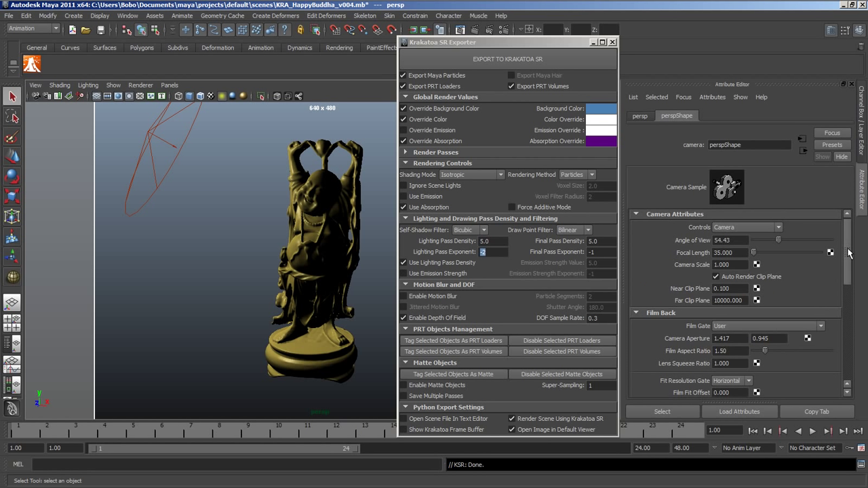
scroll(down, 3)
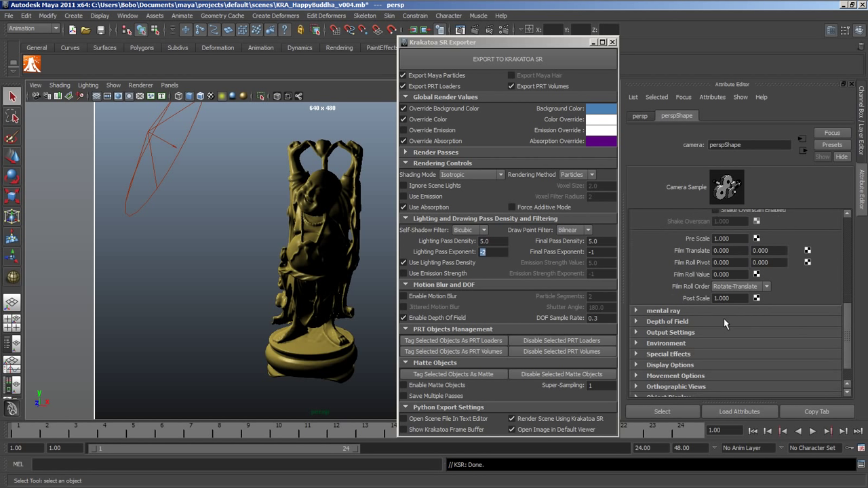
click(667, 320)
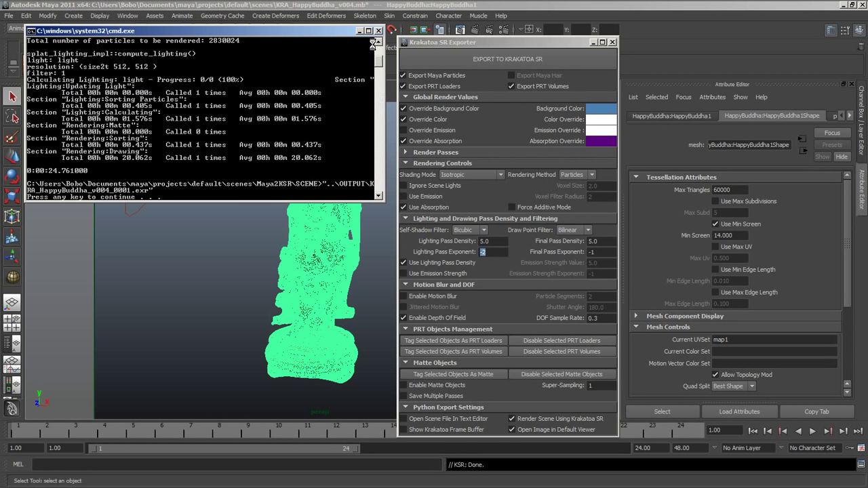
Step: Turn off depth of field and try the Phong Surface and Schlick shading modes
click(404, 318)
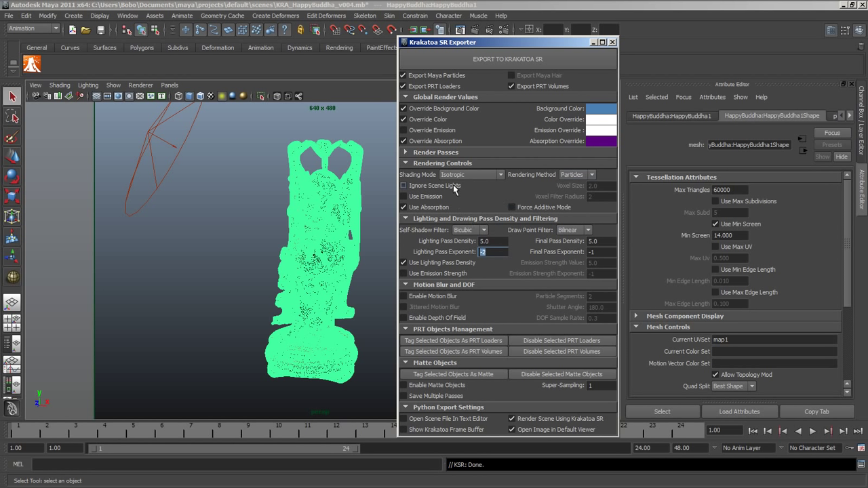
click(472, 174)
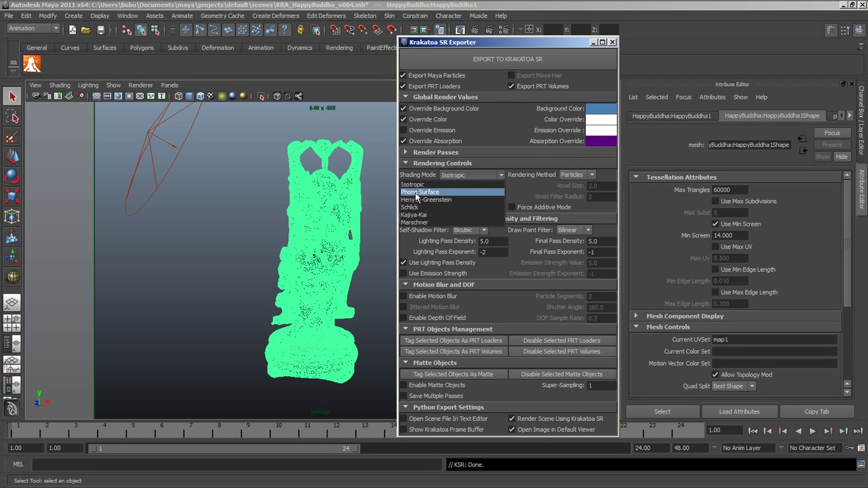
click(419, 191)
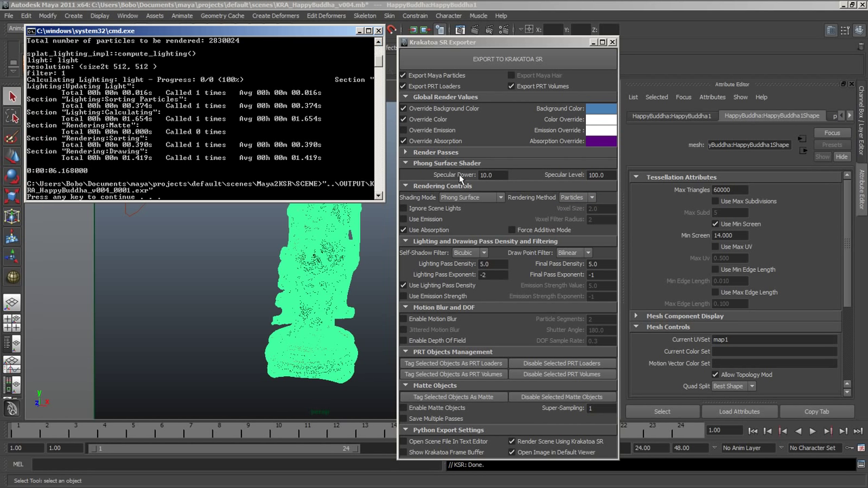
click(470, 197)
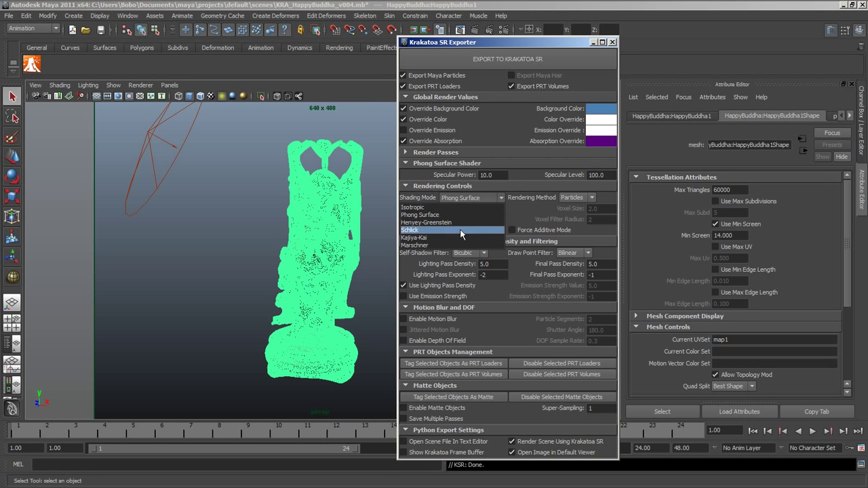
click(414, 244)
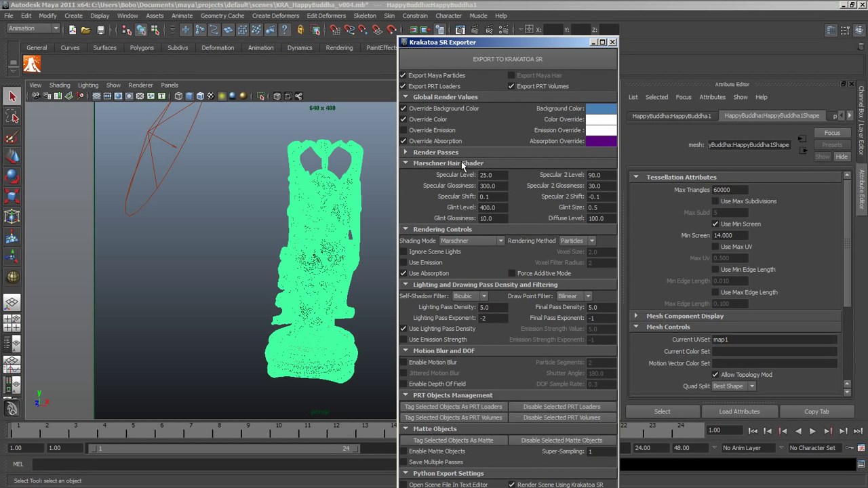
Step: Reopen the shading mode list and make sure Save Normal Pass is enabled
click(471, 241)
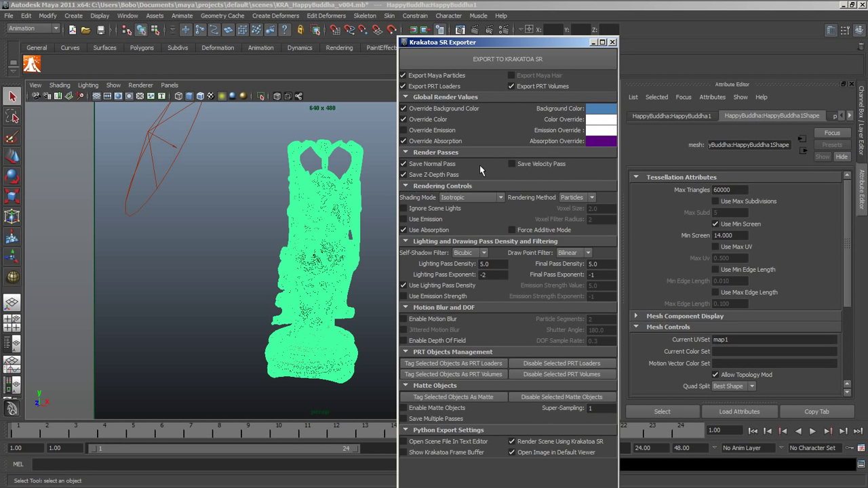
click(404, 163)
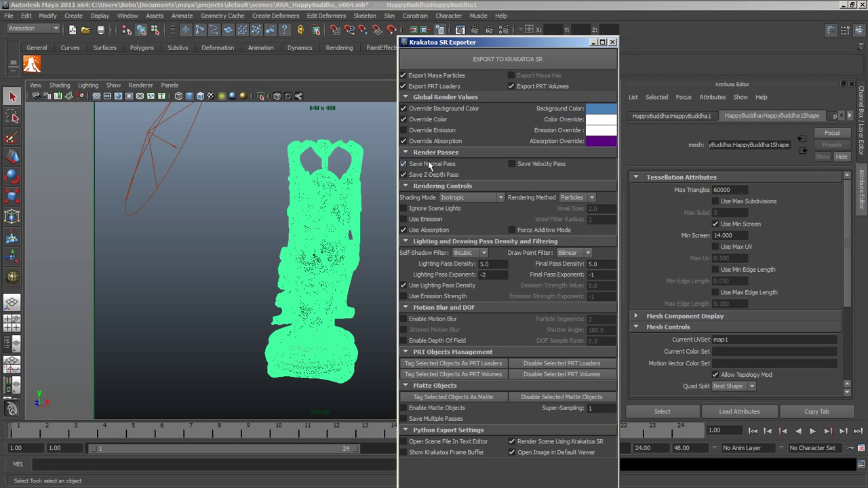
click(404, 163)
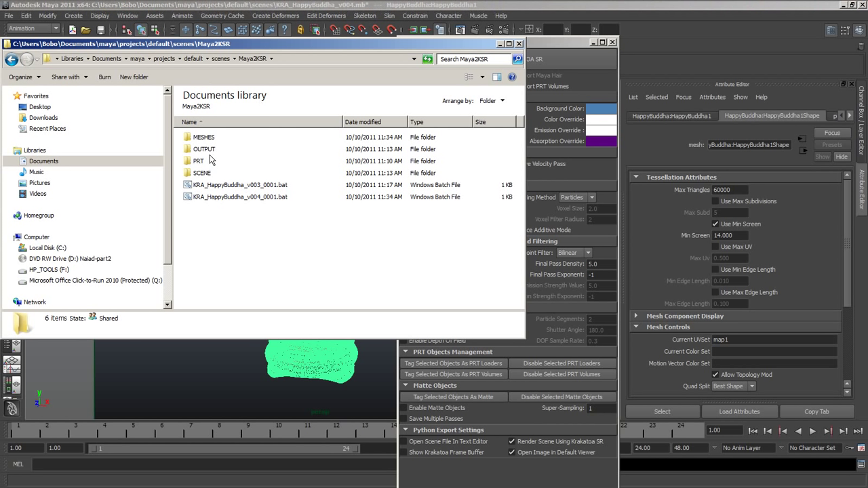
Step: Open the OUTPUT folder and view the v004 Normals and ZDepth pass images
double_click(204, 149)
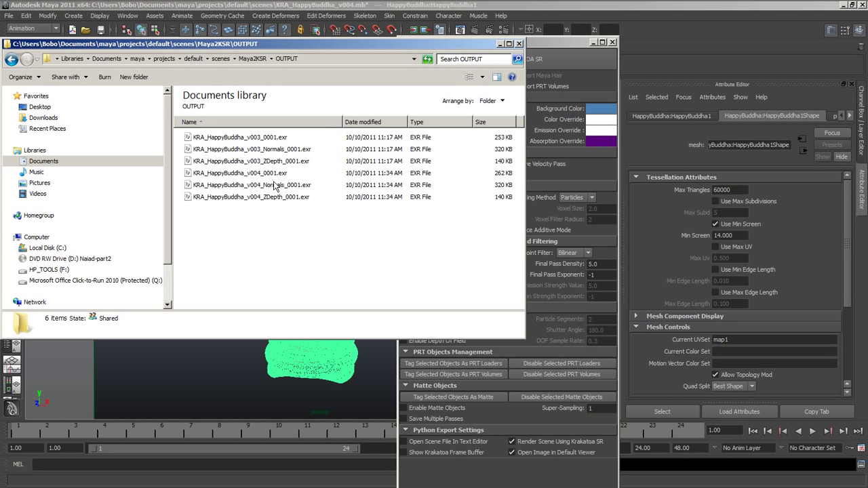
double_click(251, 184)
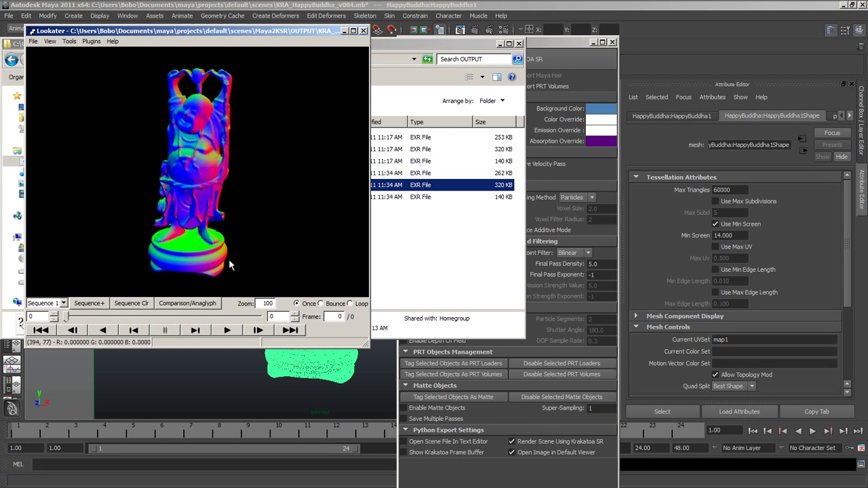
mouse_move(364, 36)
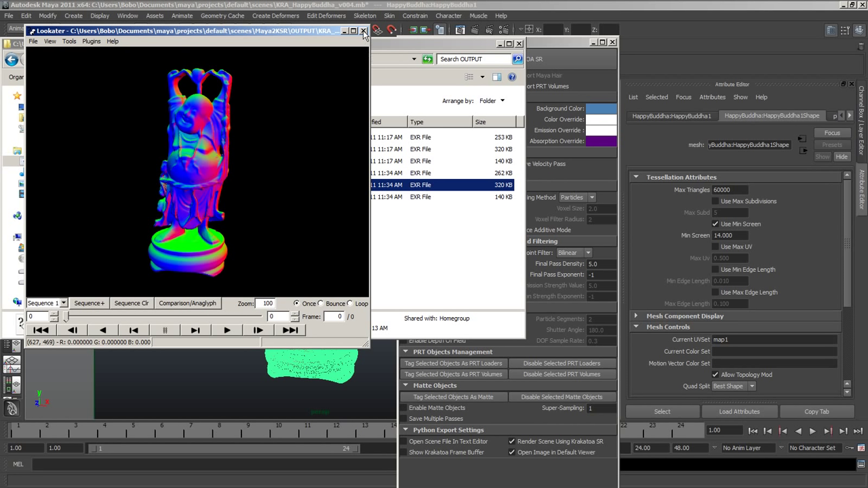
double_click(434, 197)
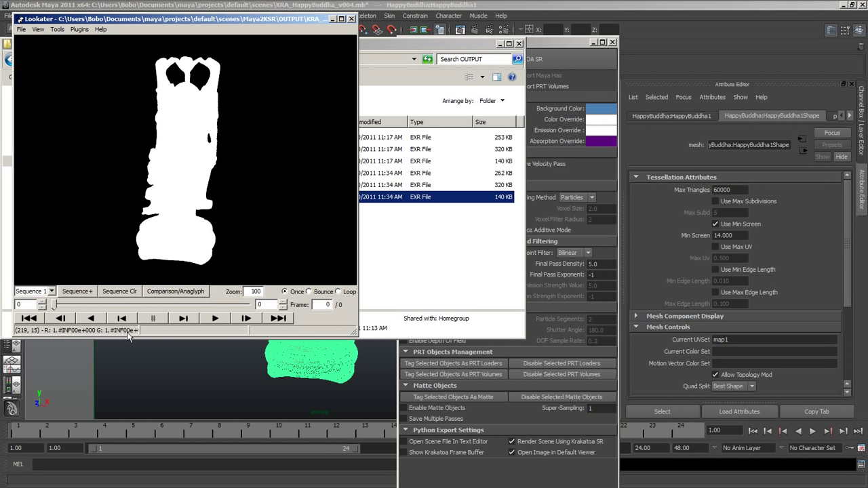
mouse_move(183, 150)
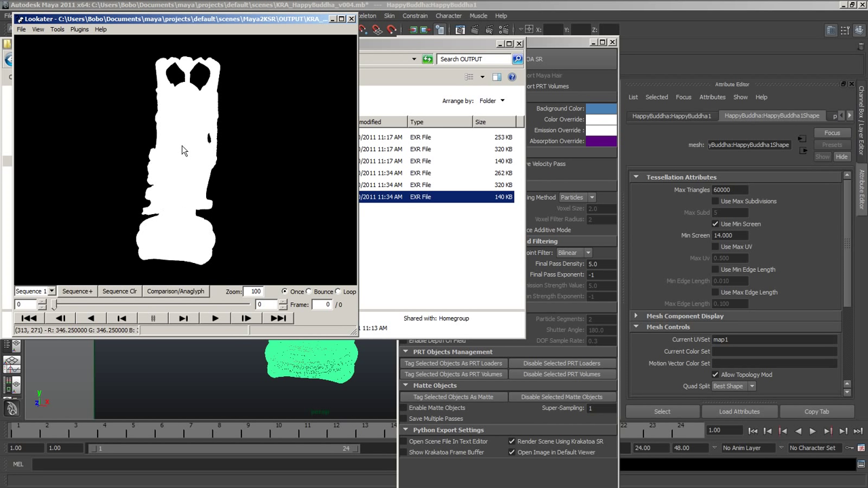
mouse_move(200, 178)
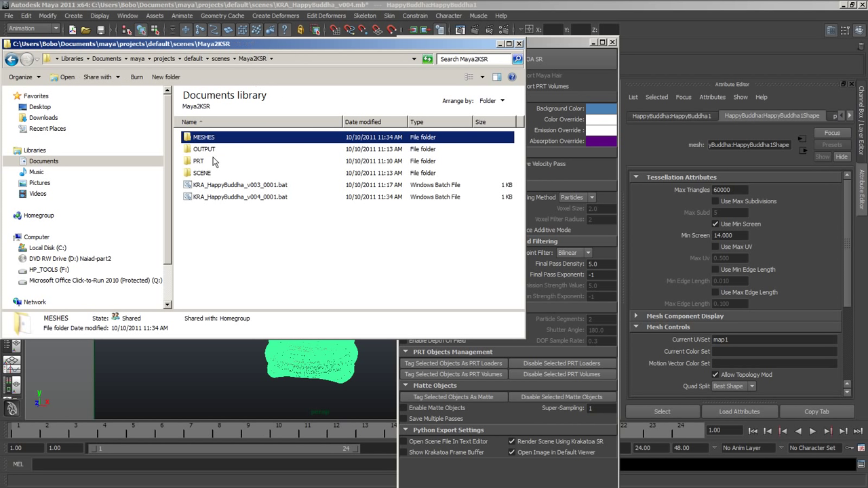
double_click(204, 149)
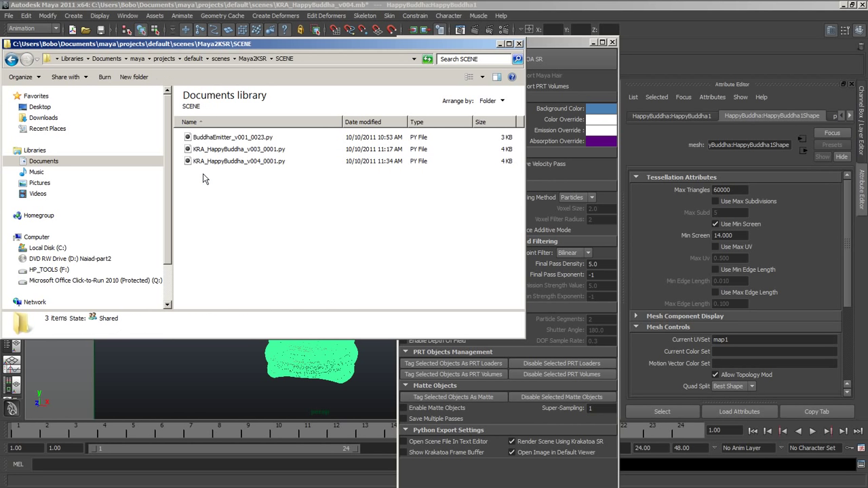
click(237, 161)
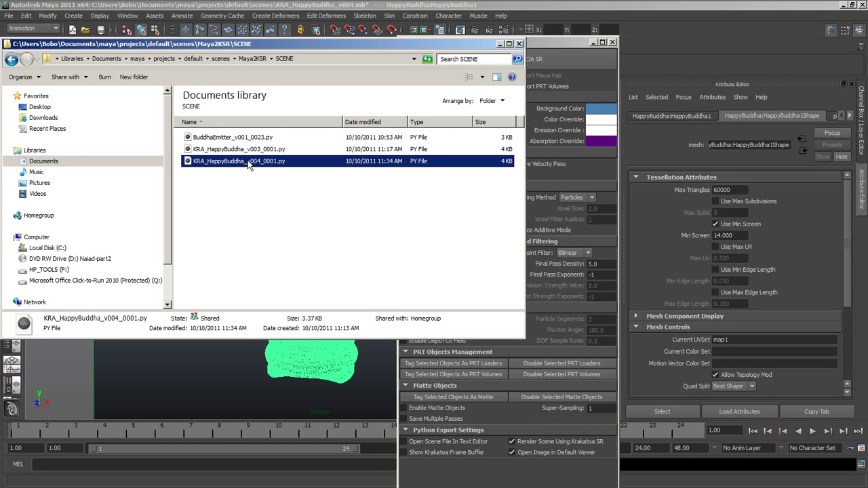
double_click(238, 161)
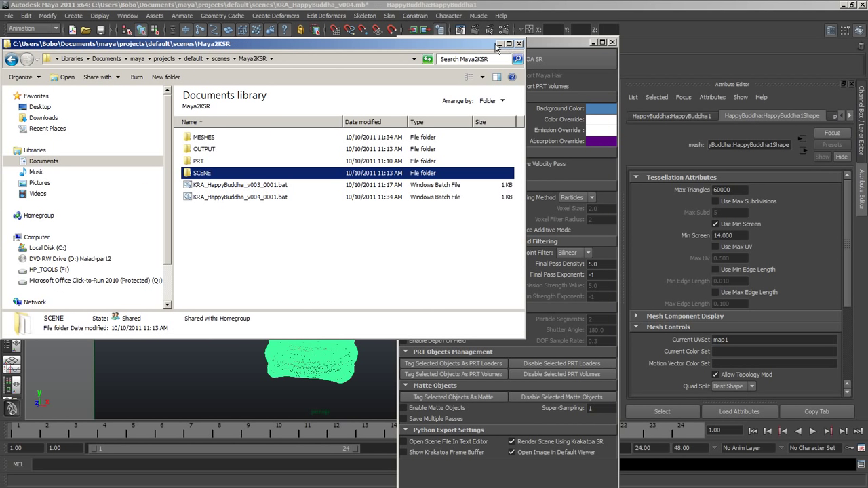
Step: Minimize Windows Explorer to return to Maya's Krakatoa SR Exporter
click(519, 43)
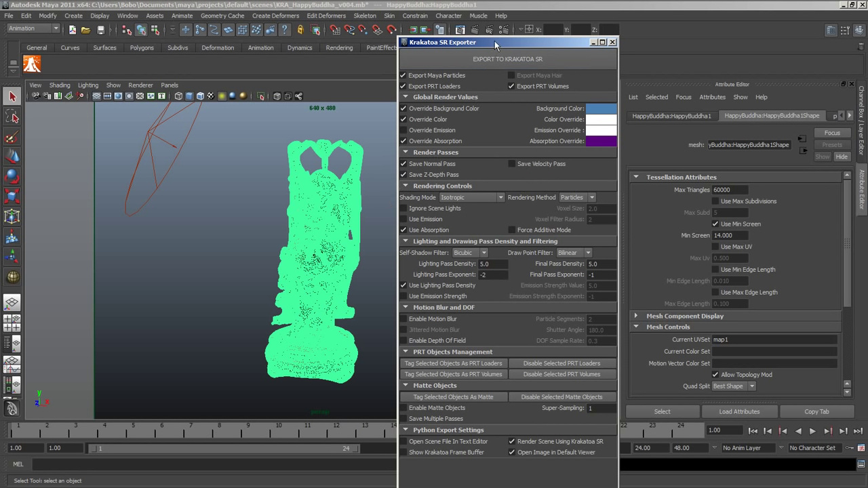
mouse_move(267, 201)
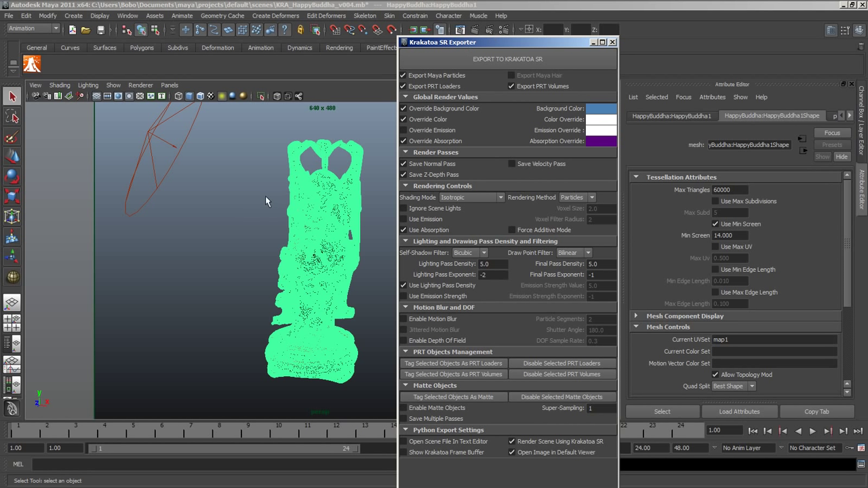
mouse_move(250, 230)
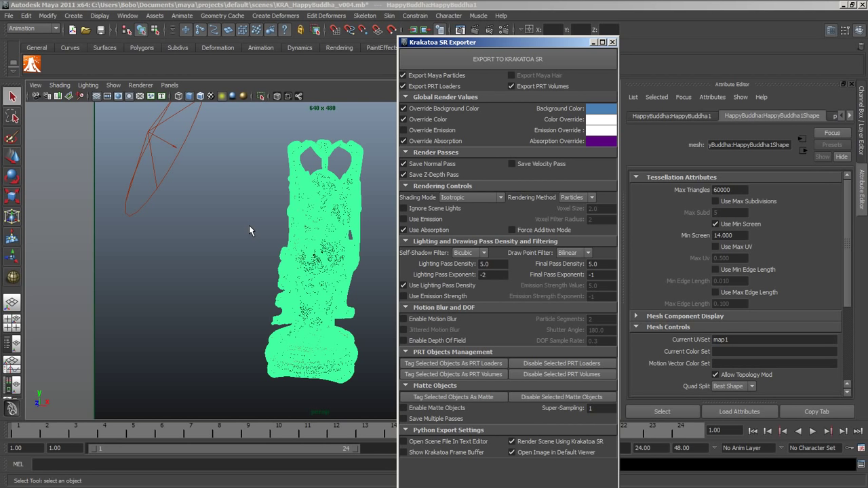